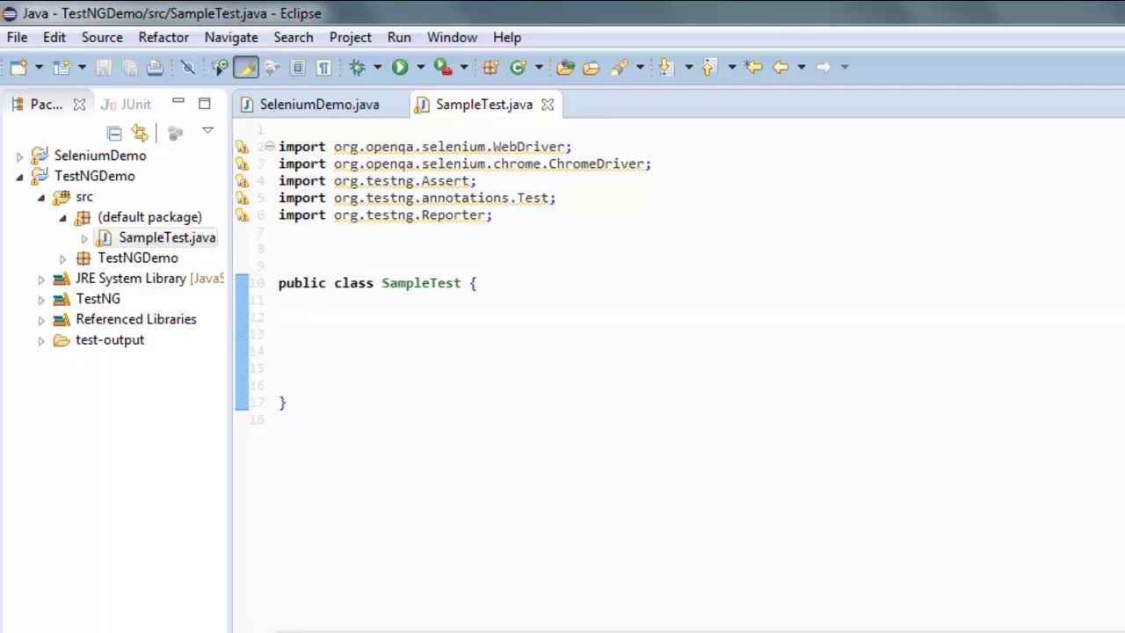
# Declare a public void method named demoMethod1 in SampleTest.
pyautogui.click(310, 316)
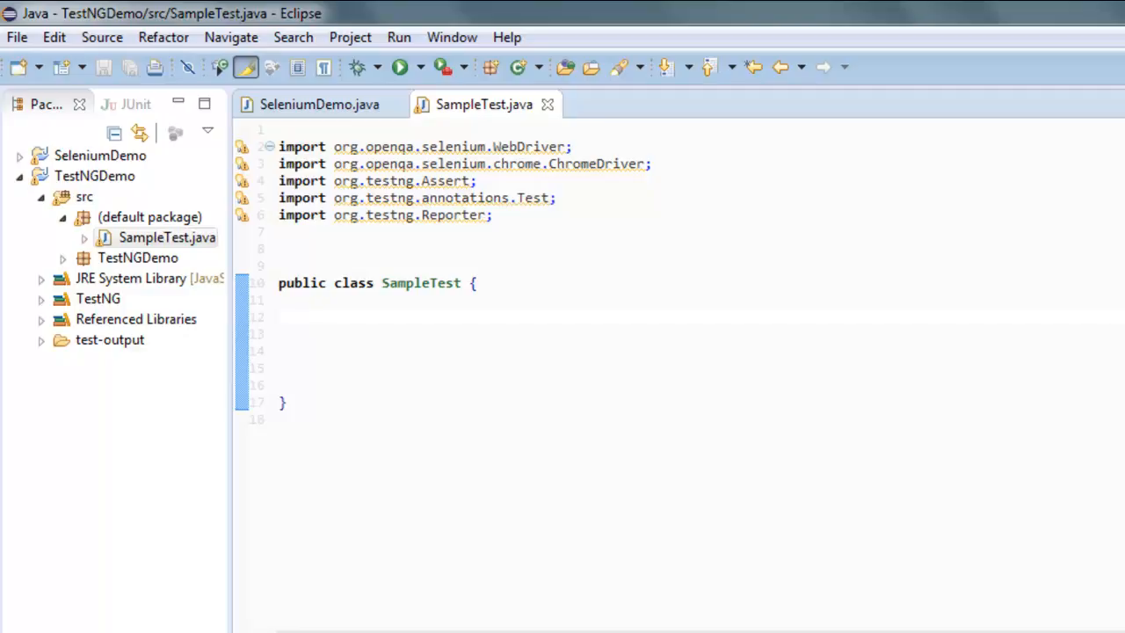
pyautogui.click(311, 317)
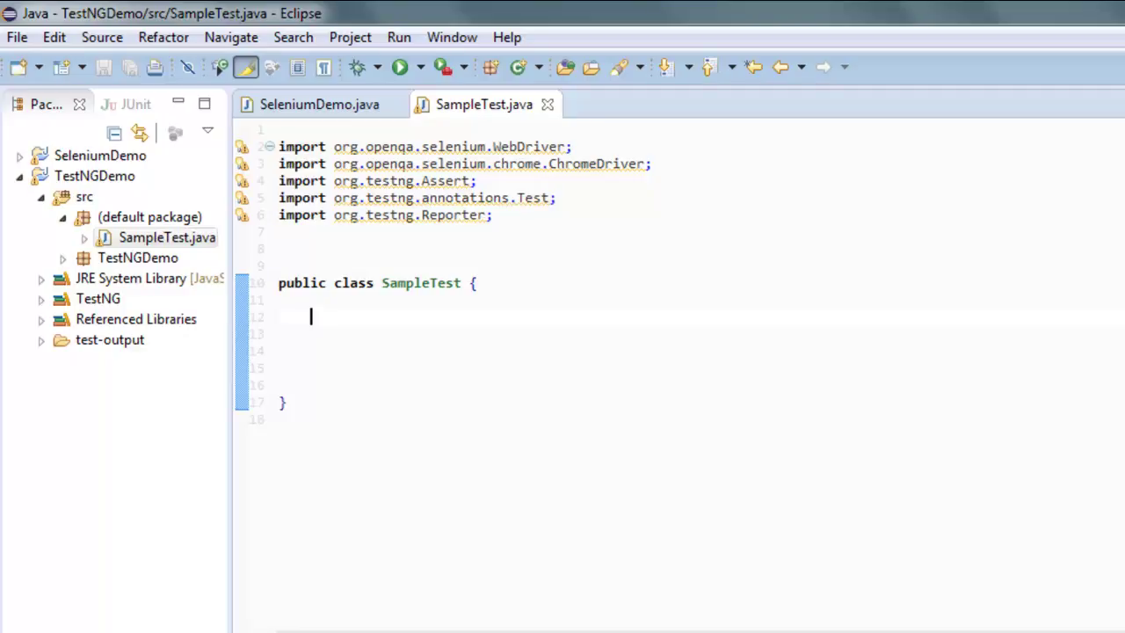
pyautogui.write('public v')
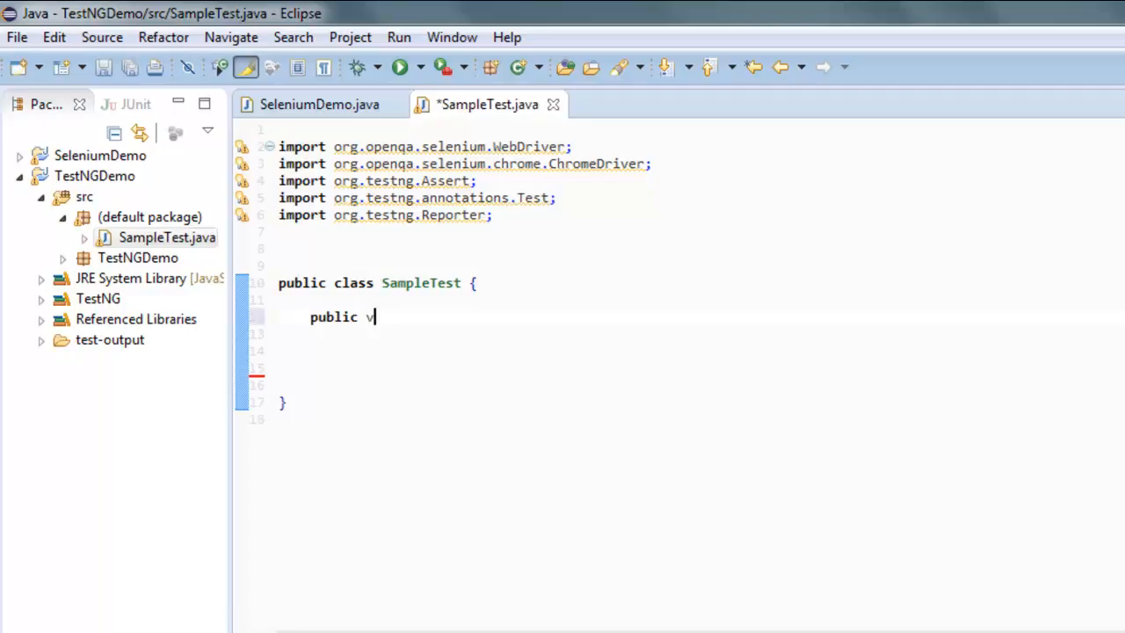
pyautogui.write('oid')
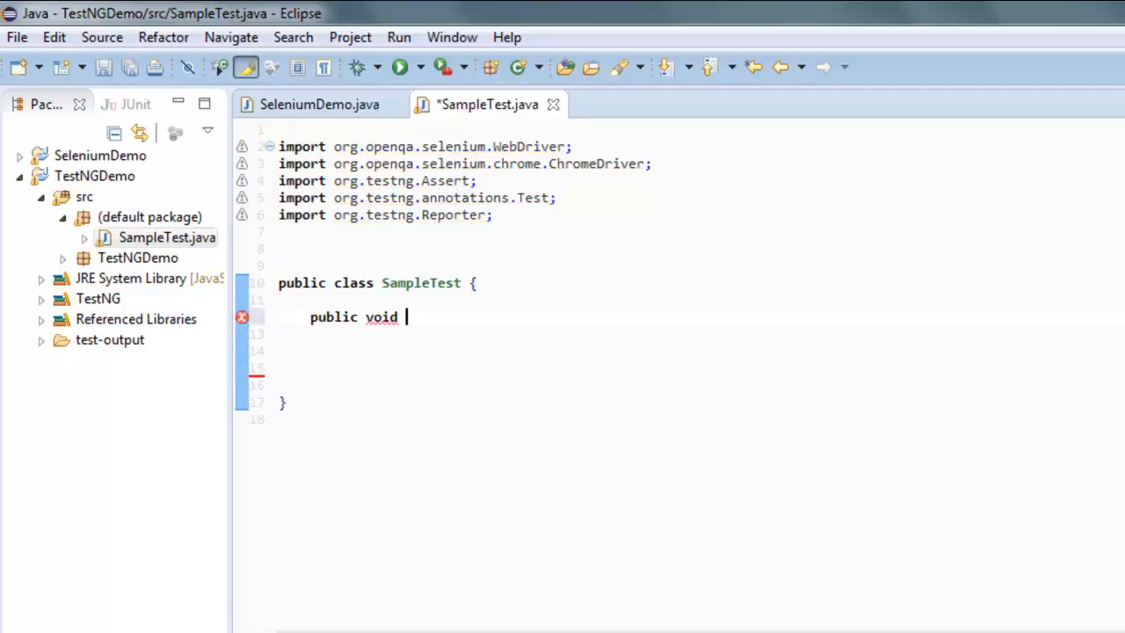
pyautogui.write('dem')
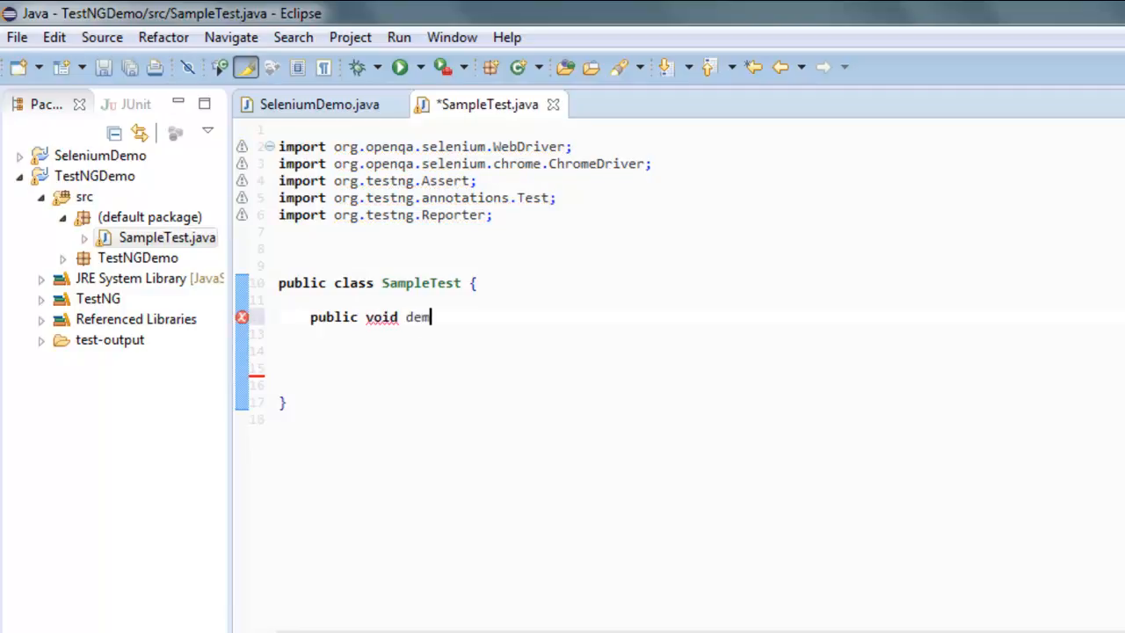
pyautogui.write('oMethod1')
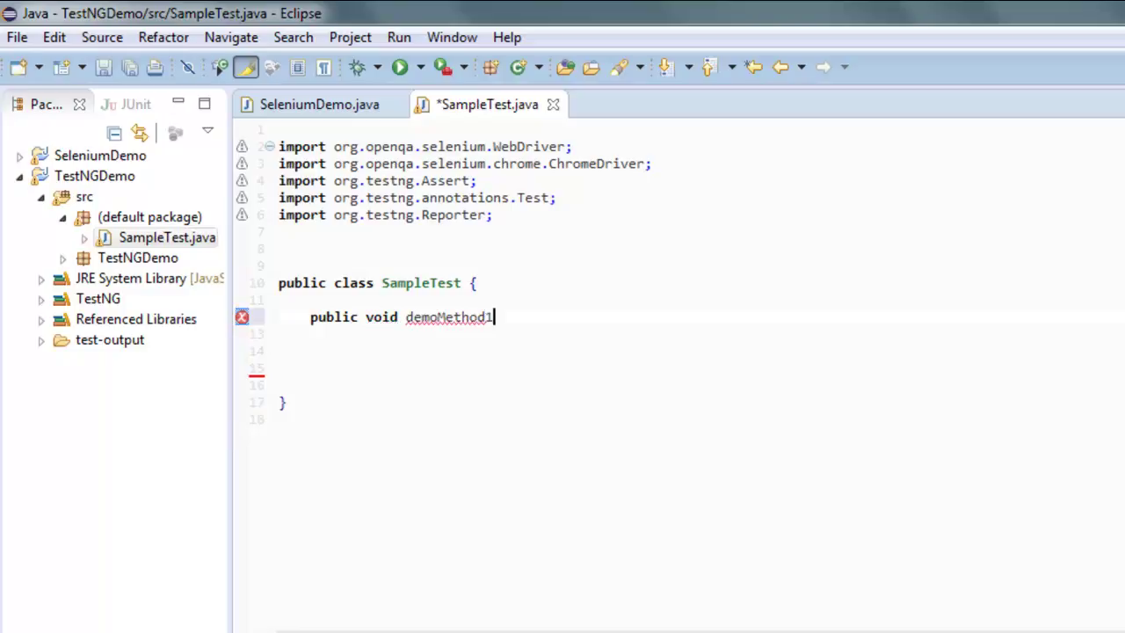
pyautogui.write('()')
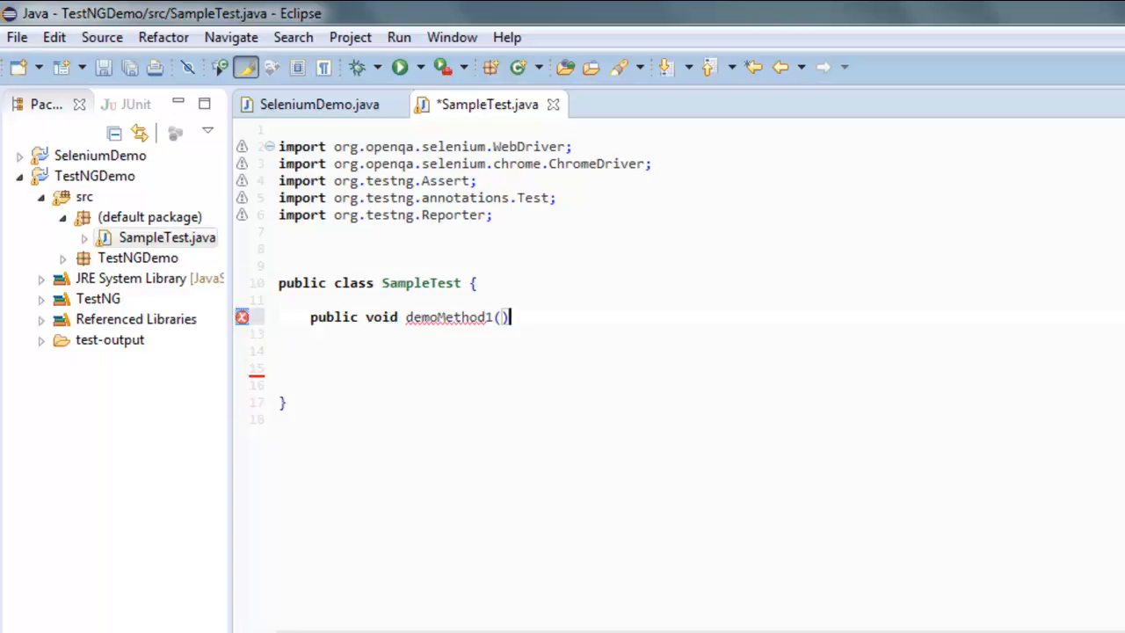
pyautogui.write('{')
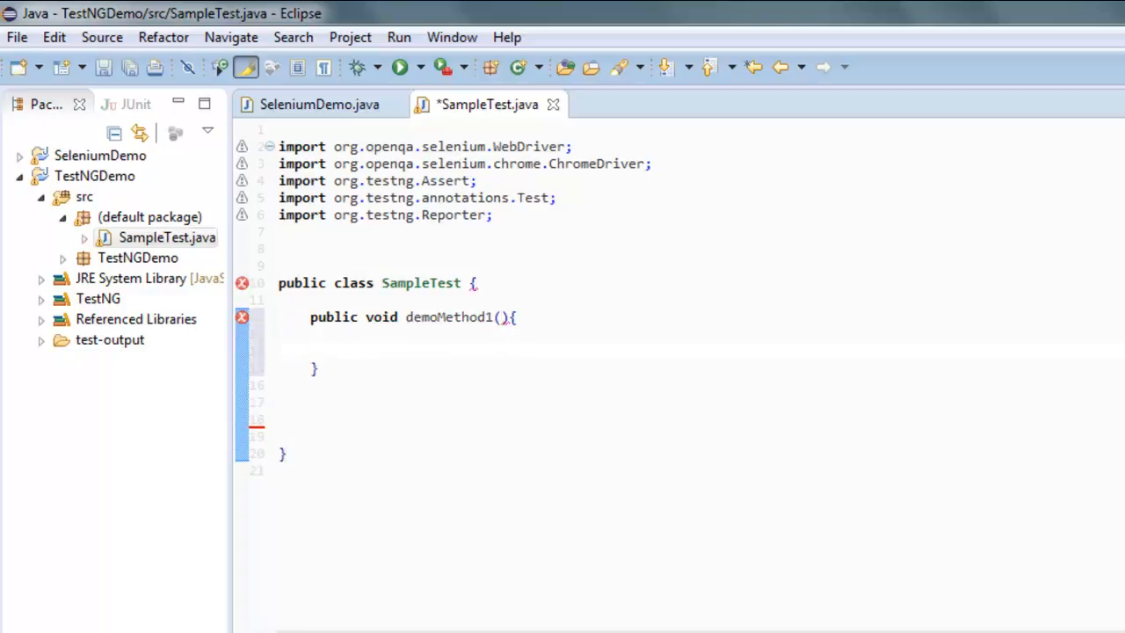
pyautogui.write('System.')
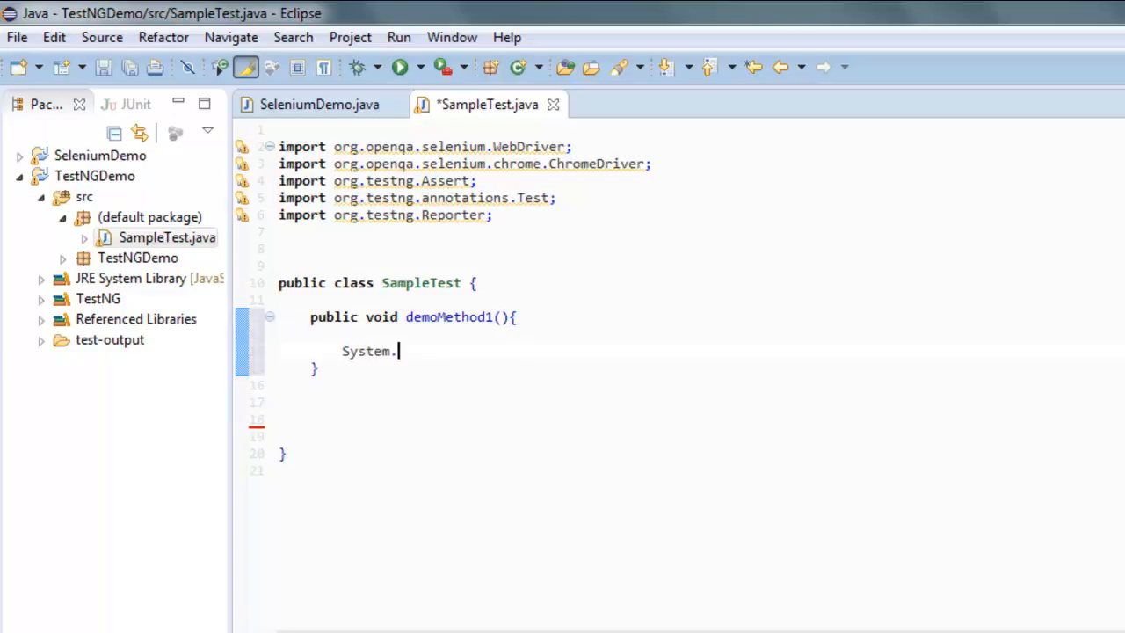
pyautogui.write('out.println("TE')
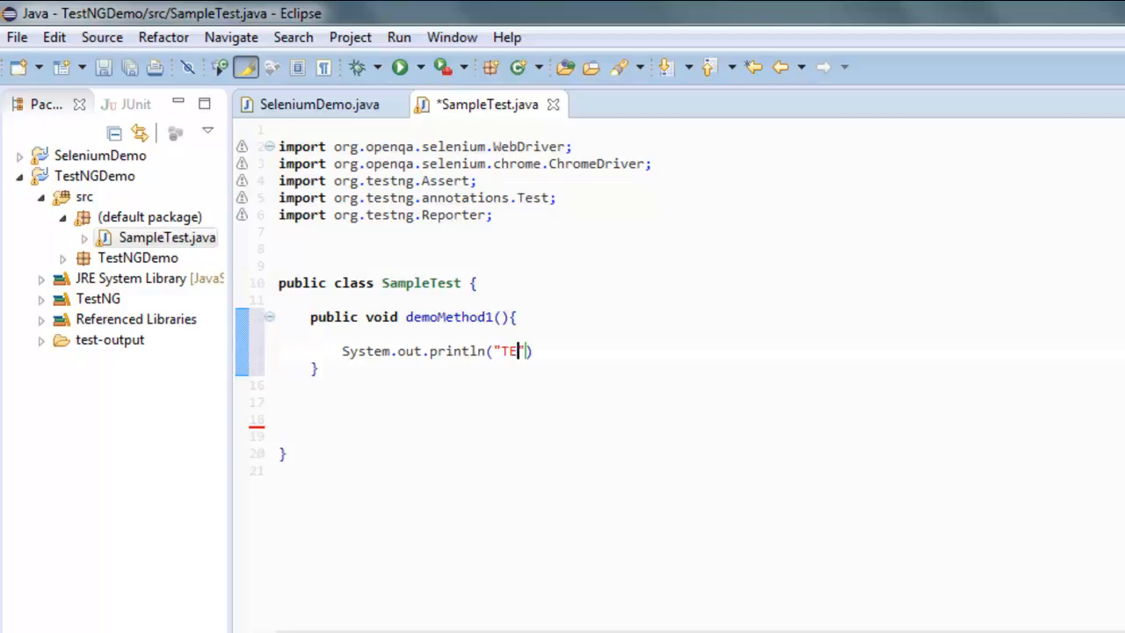
pyautogui.write('Test 1')
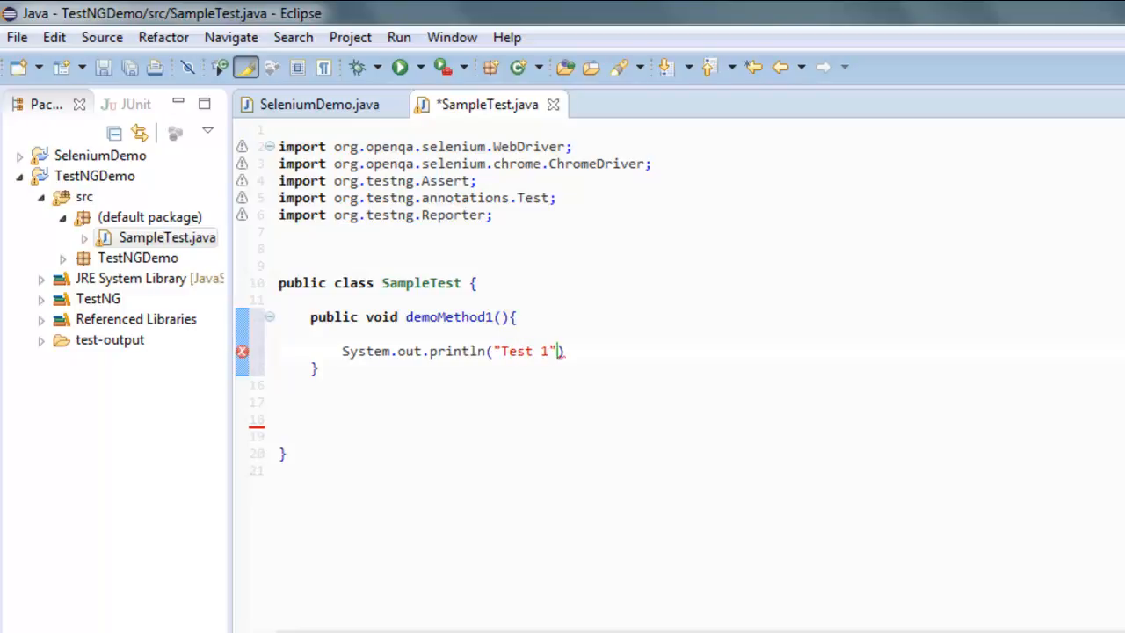
pyautogui.write(';')
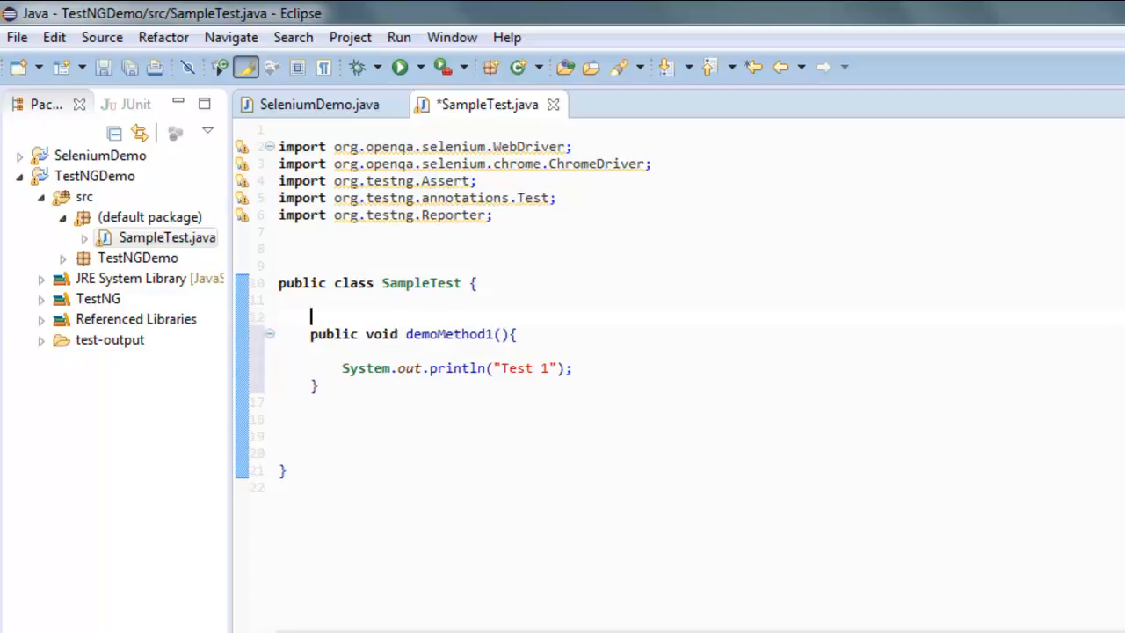
pyautogui.write('@Test')
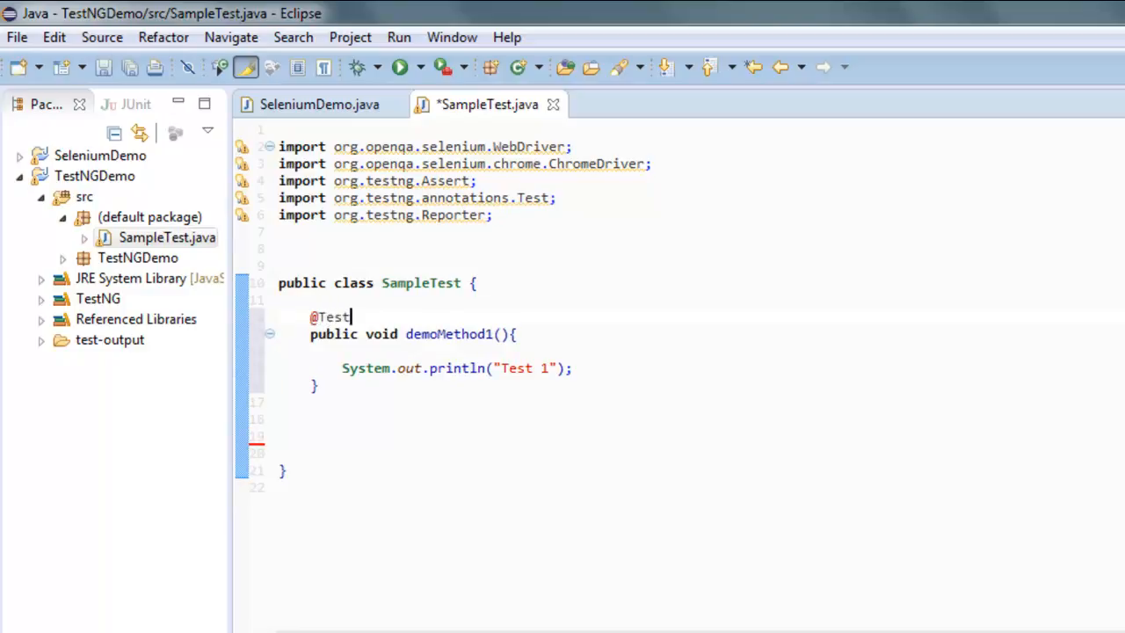
pyautogui.press('ctrl+s')
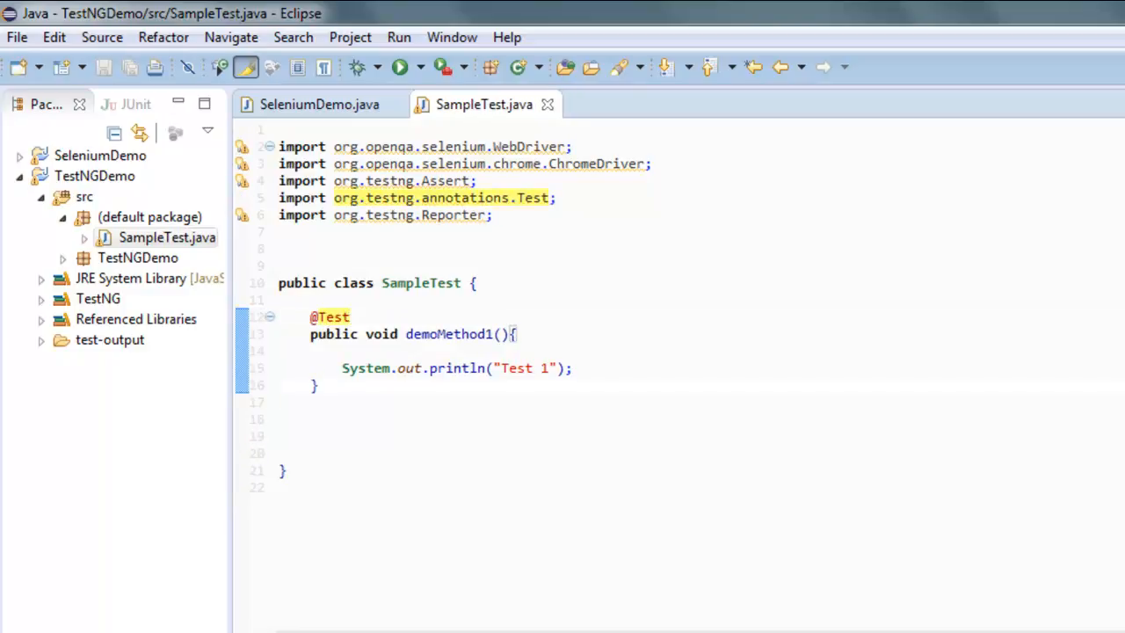
pyautogui.write('@b')
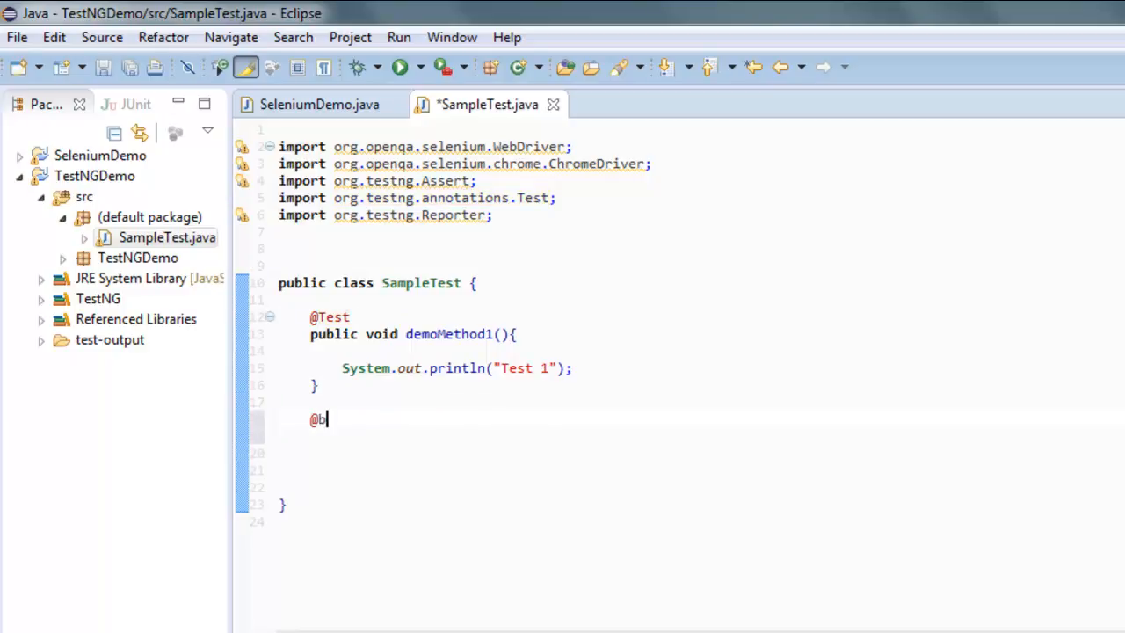
pyautogui.write('efo')
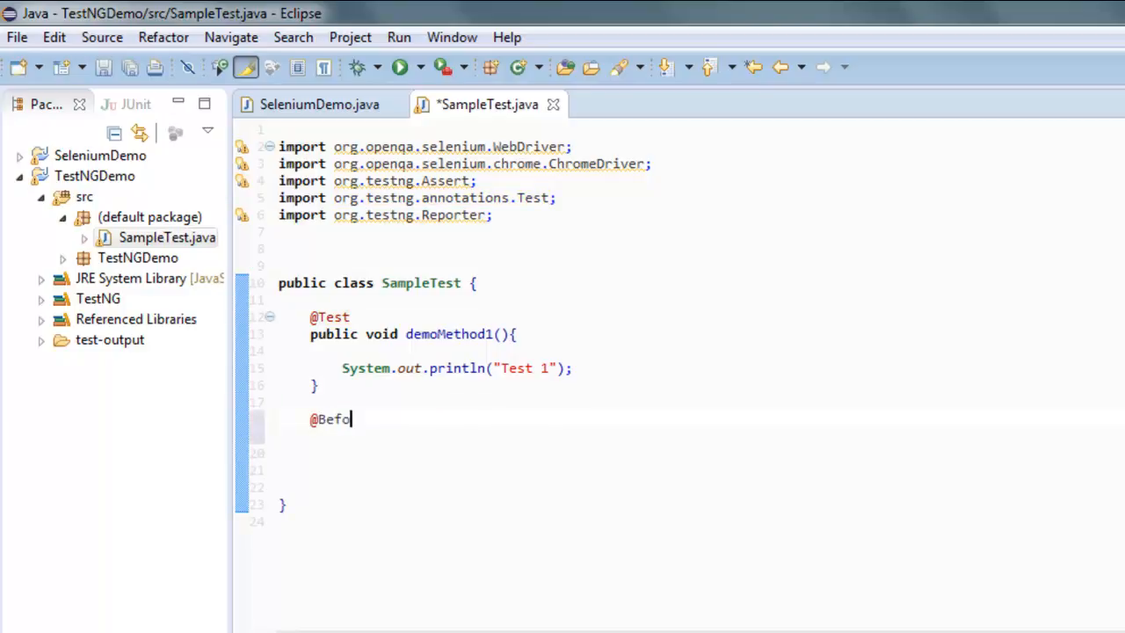
pyautogui.write('reM')
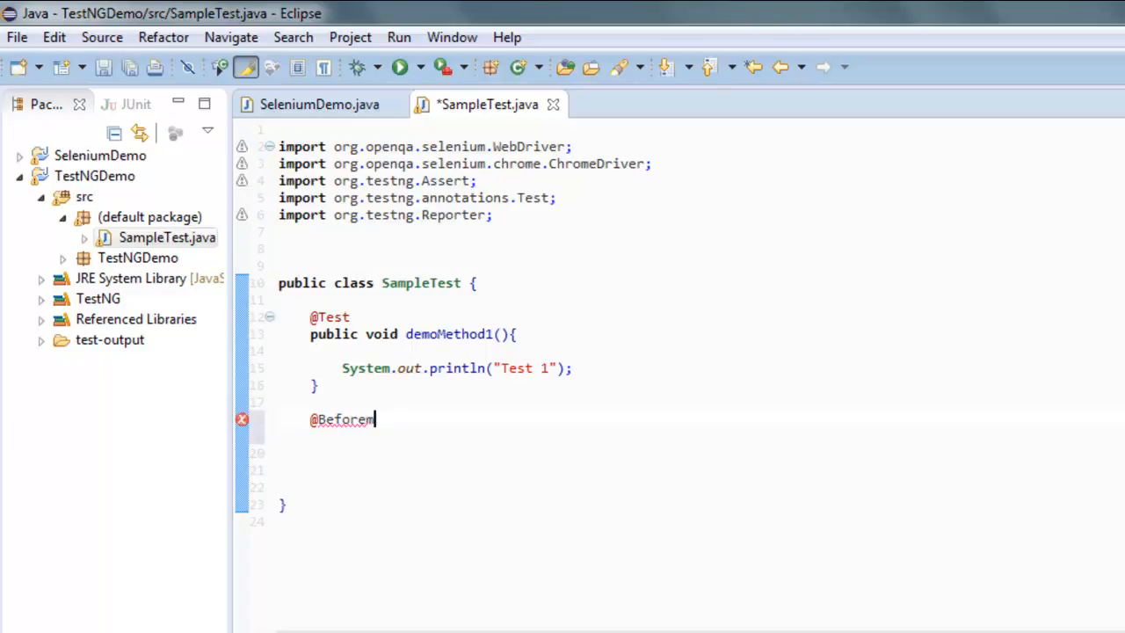
pyautogui.write('method')
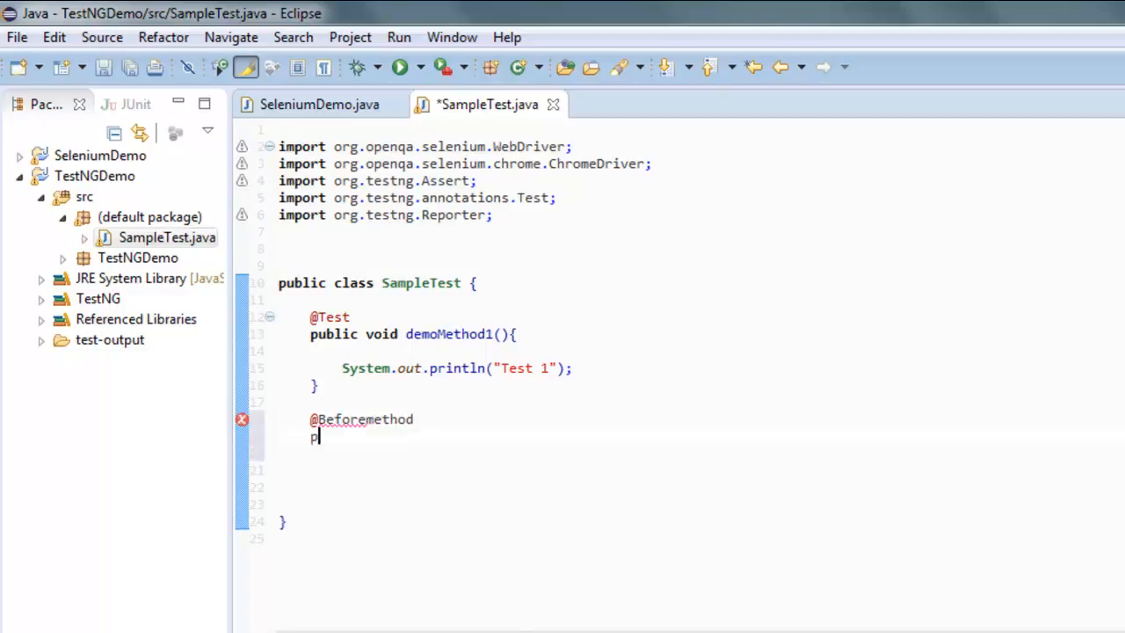
pyautogui.write('ublic void')
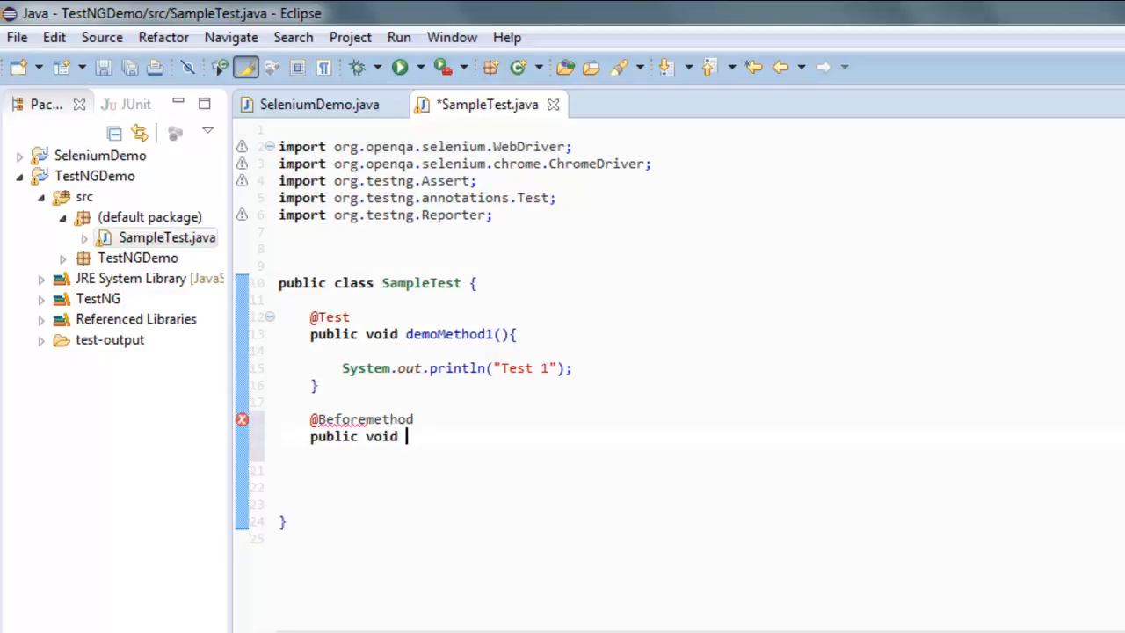
pyautogui.write('demoMethod')
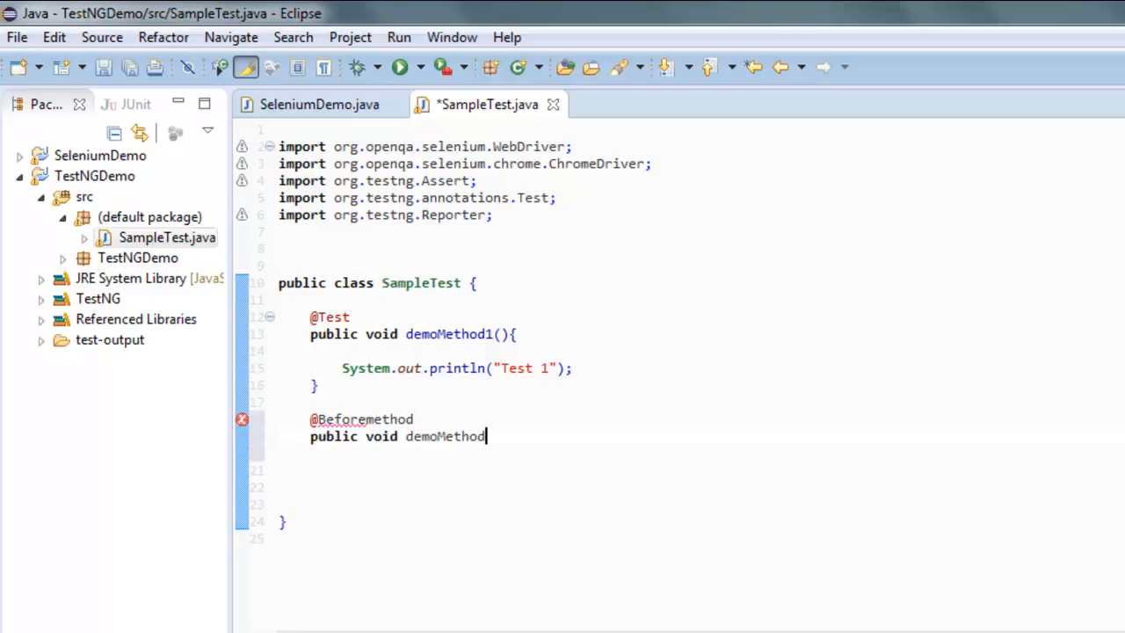
pyautogui.write('2()')
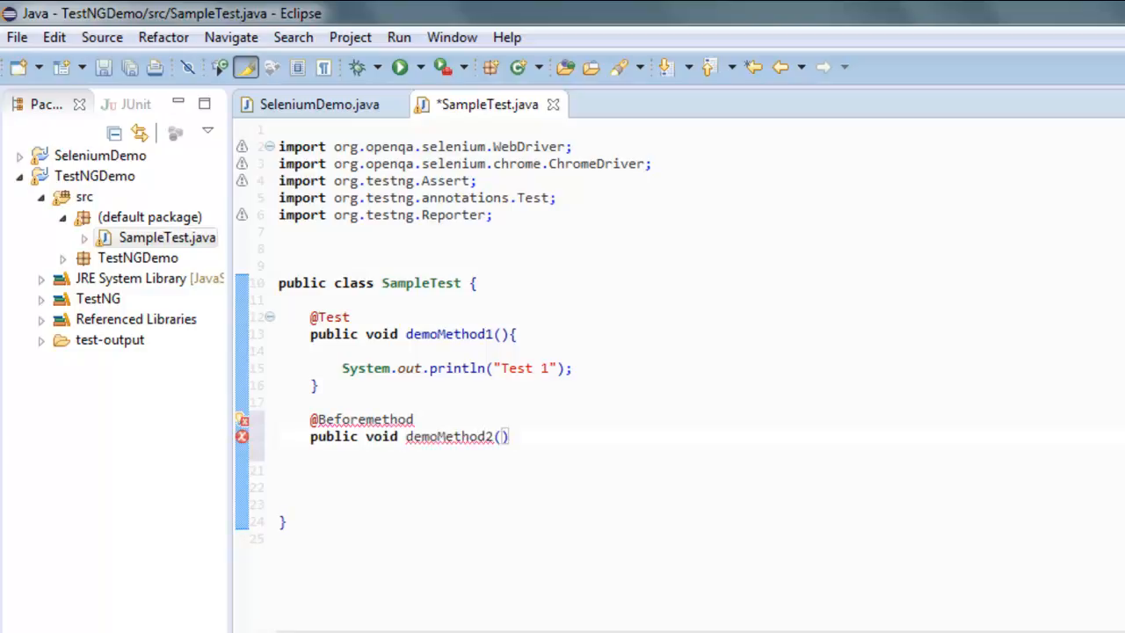
pyautogui.write('{')
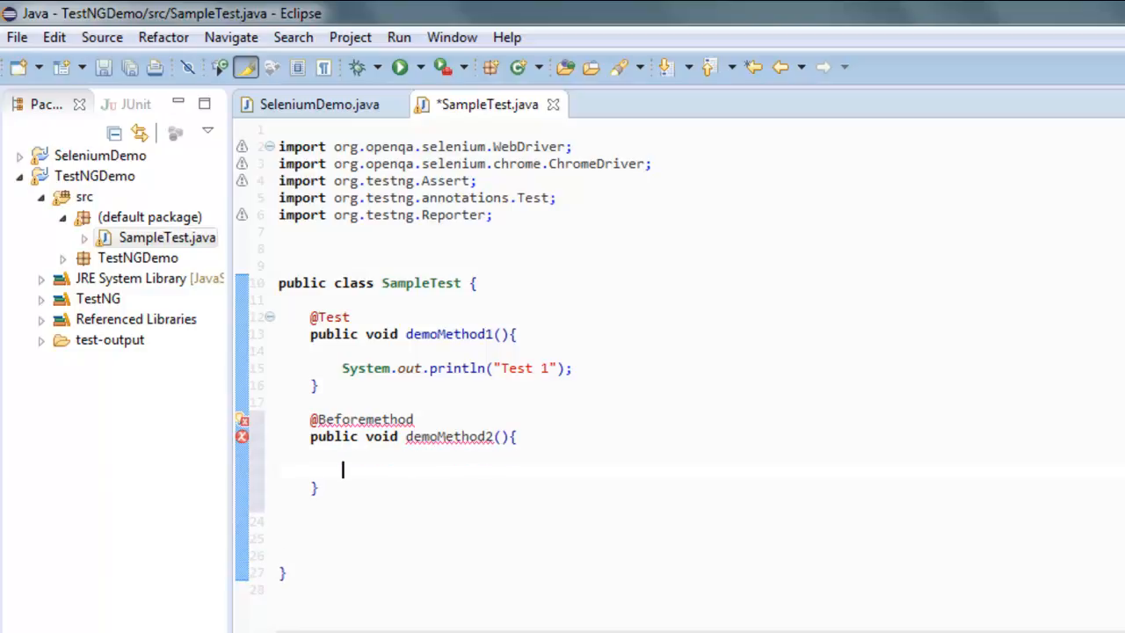
# Make demoMethod2 print "Test 2" with System.out.println.
pyautogui.write('System.o')
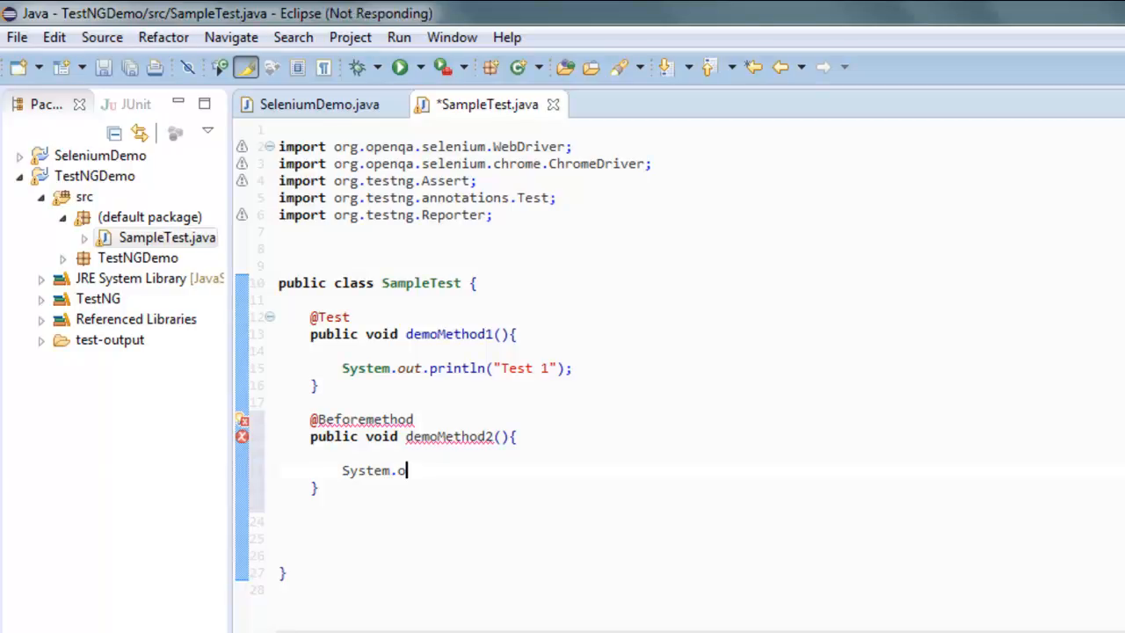
pyautogui.write('ut.')
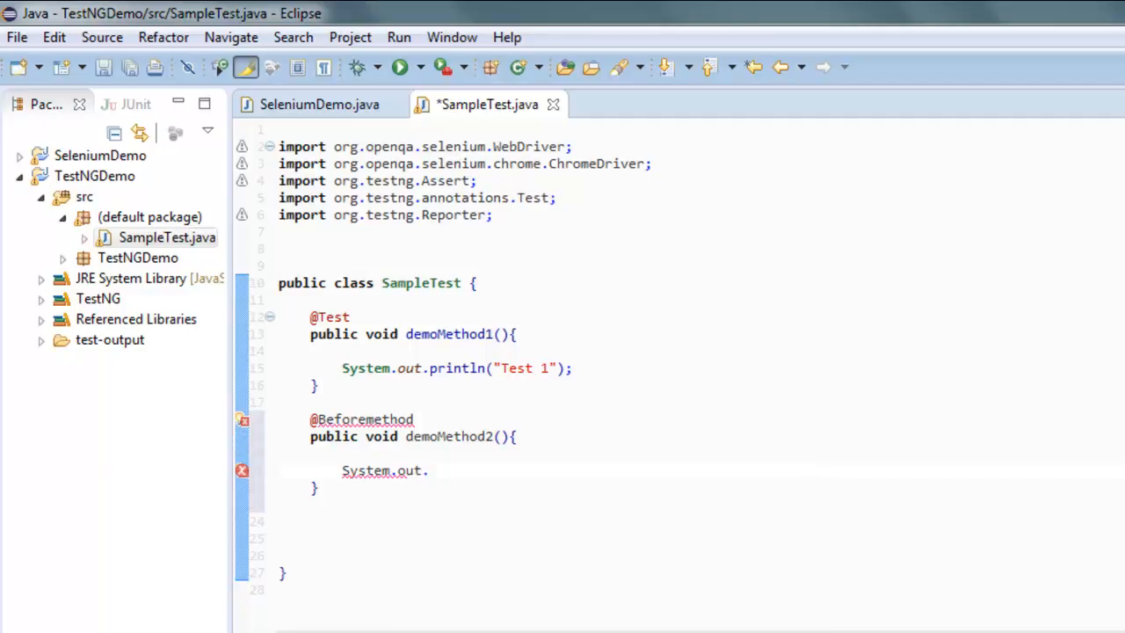
pyautogui.write('println')
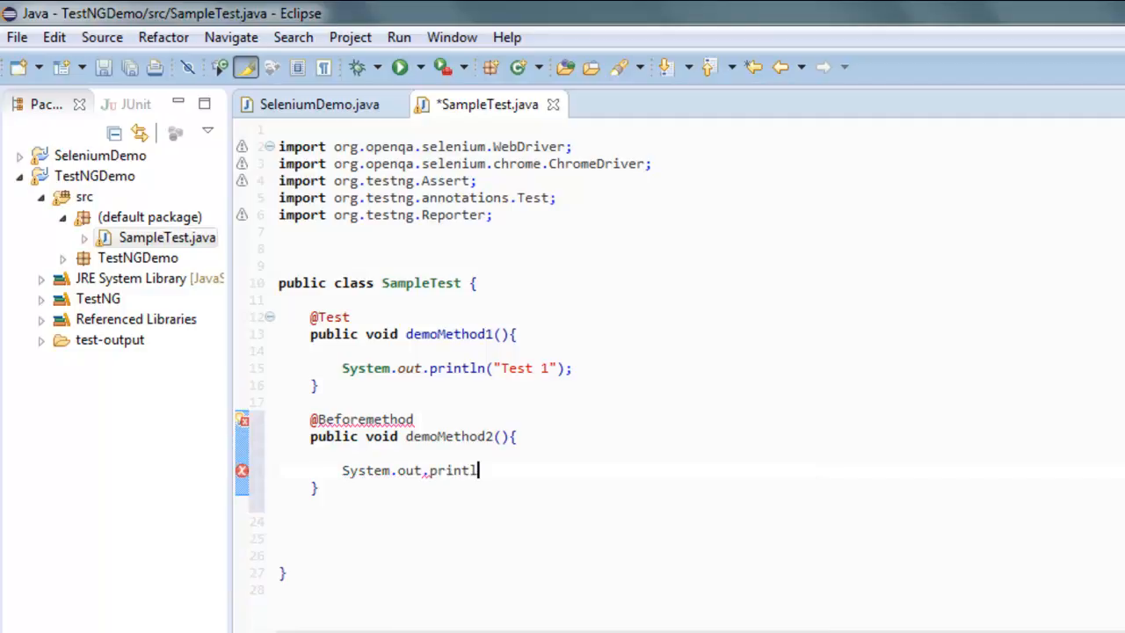
pyautogui.write('(:)')
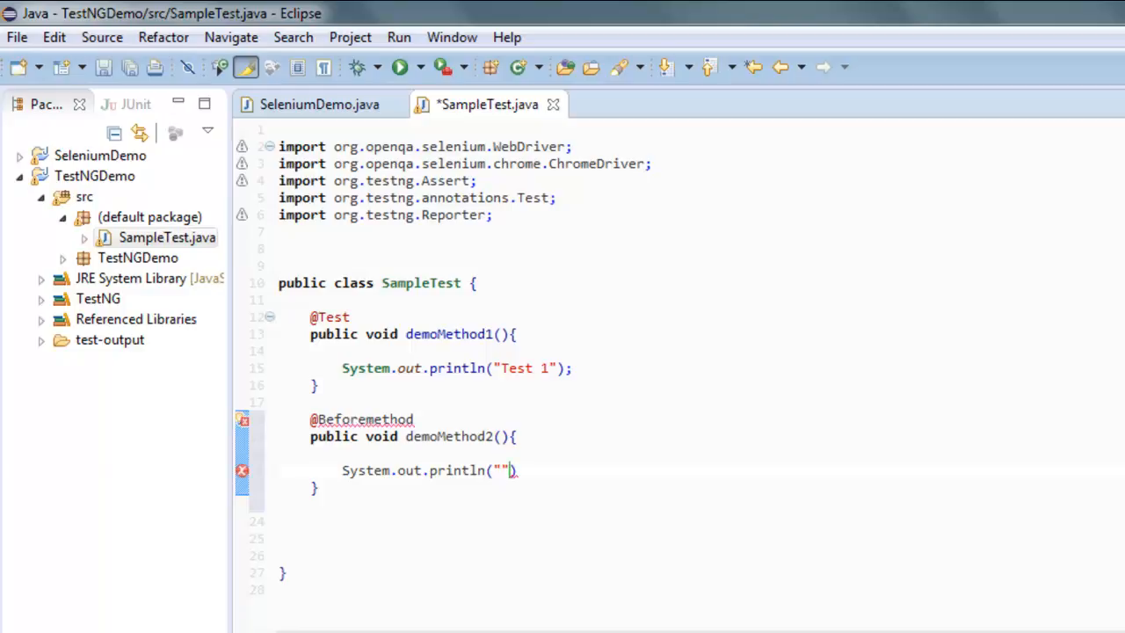
pyautogui.write('Test')
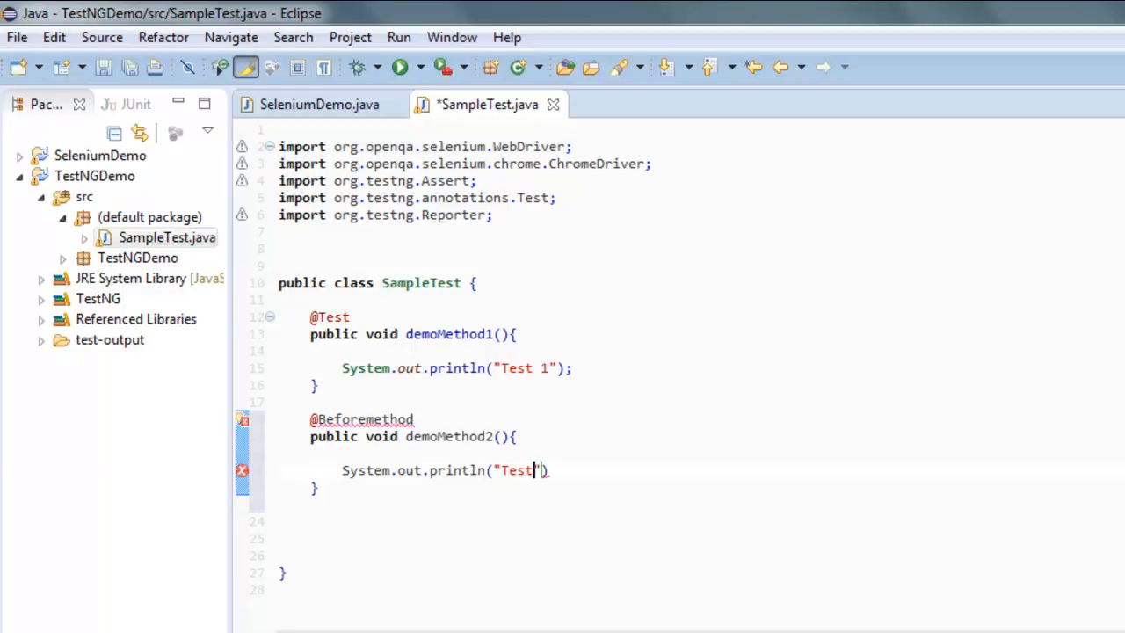
pyautogui.write('2')
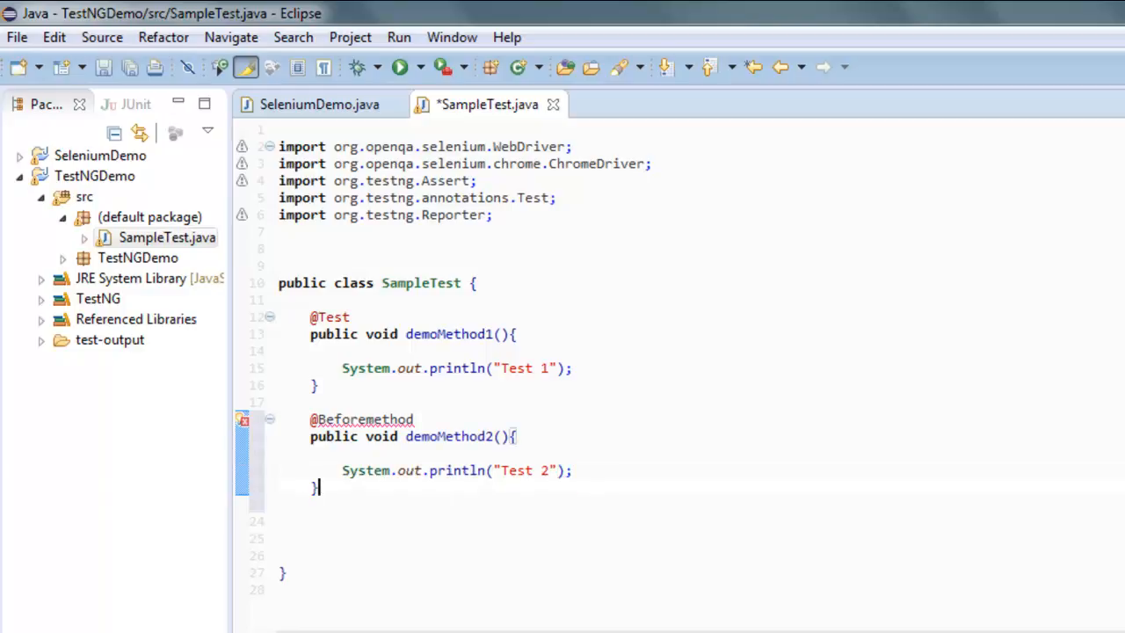
pyautogui.write('@')
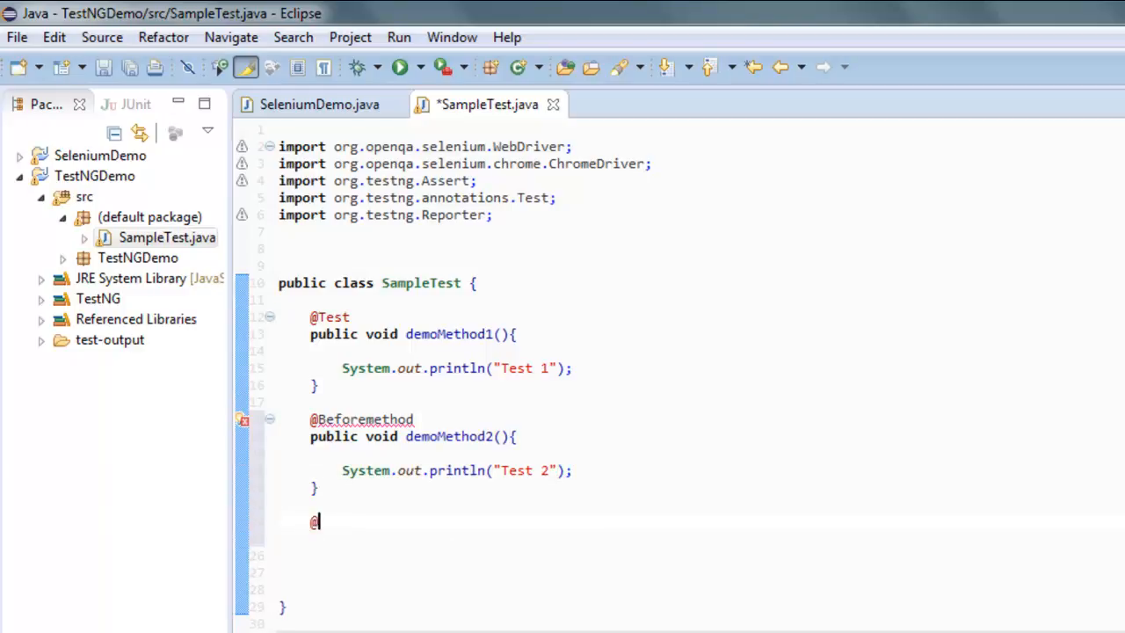
pyautogui.write('Aft')
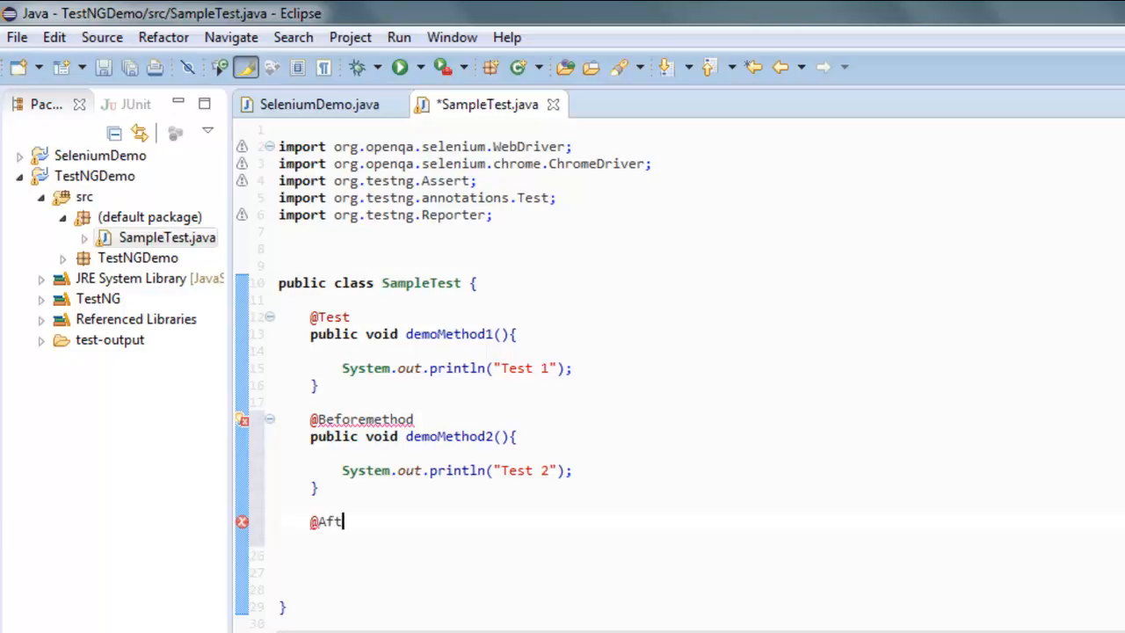
pyautogui.write('erMethod')
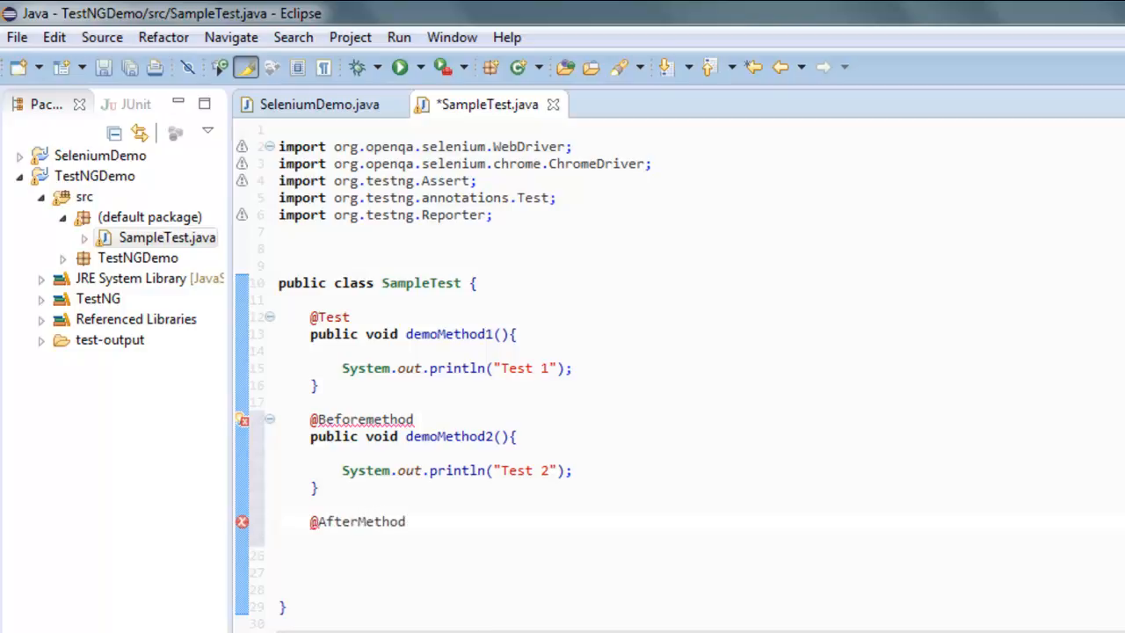
pyautogui.write('p')
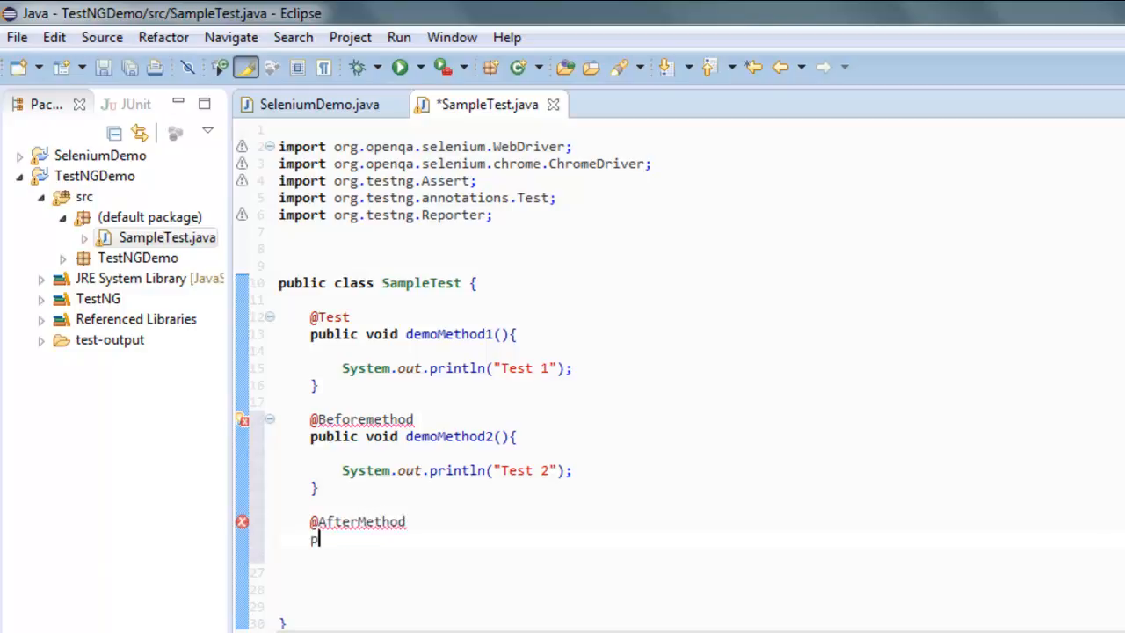
pyautogui.write('ublic void')
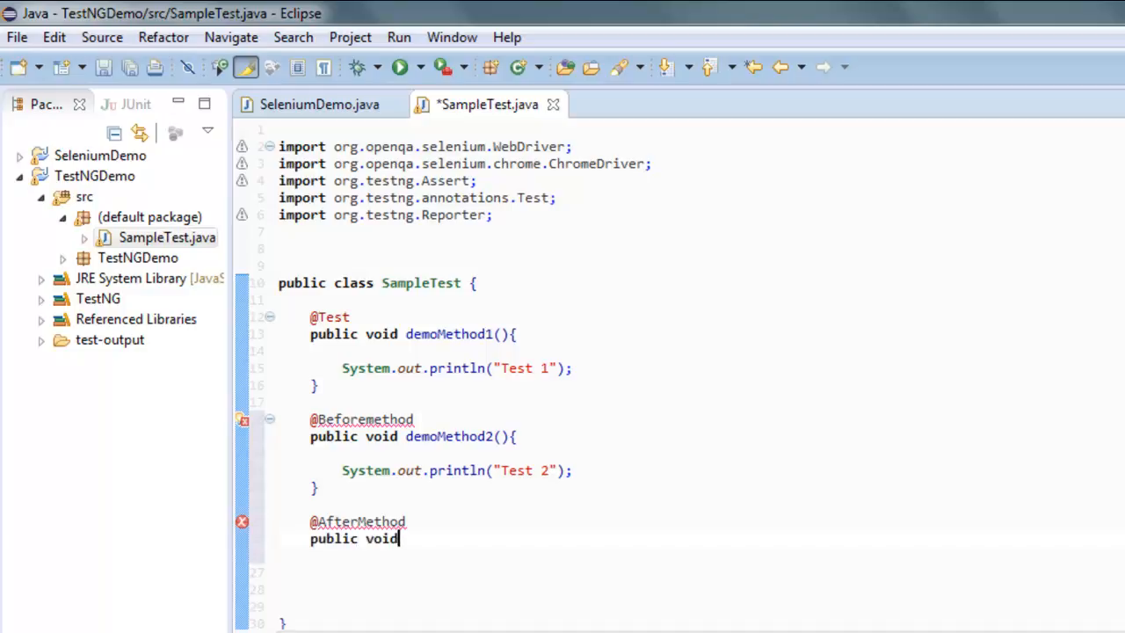
pyautogui.write('demoMethod')
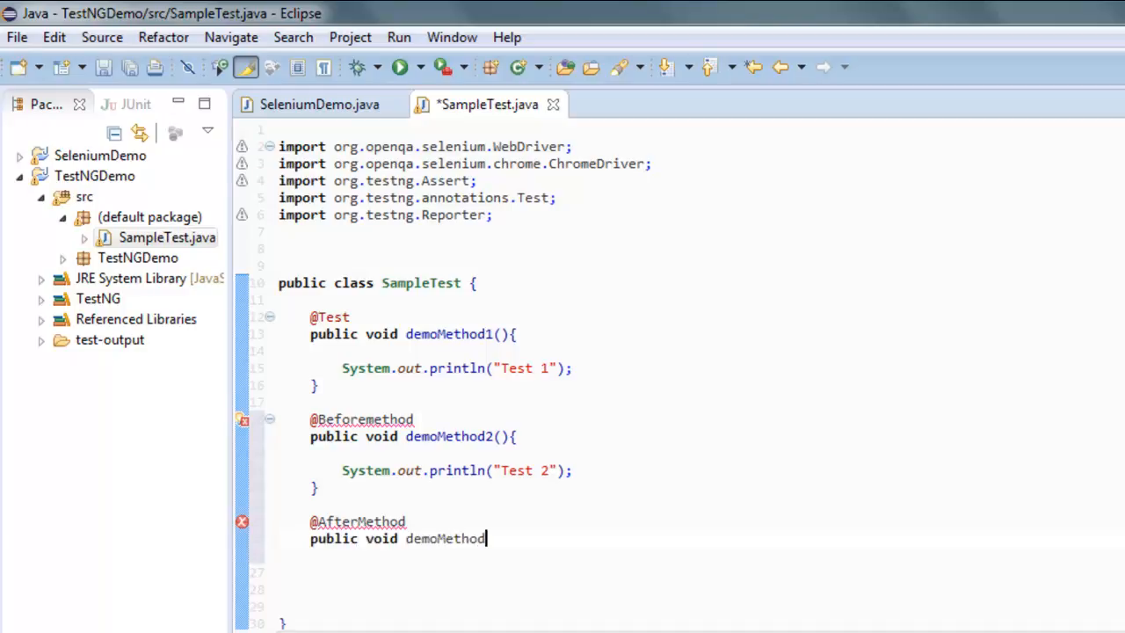
pyautogui.write('3(){')
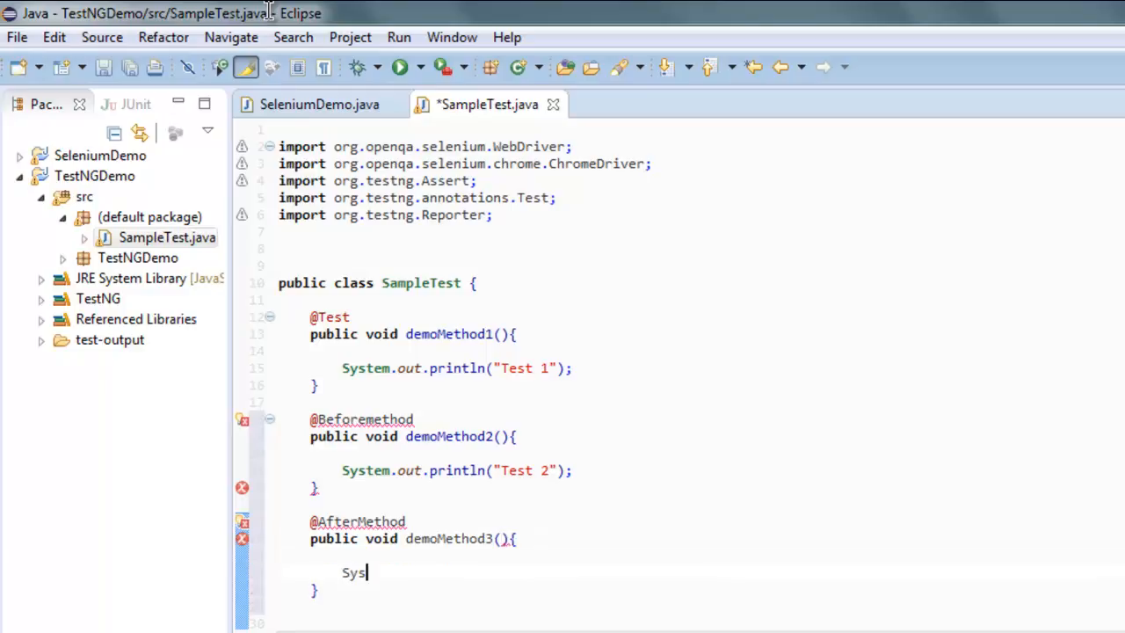
pyautogui.write('tem.out.')
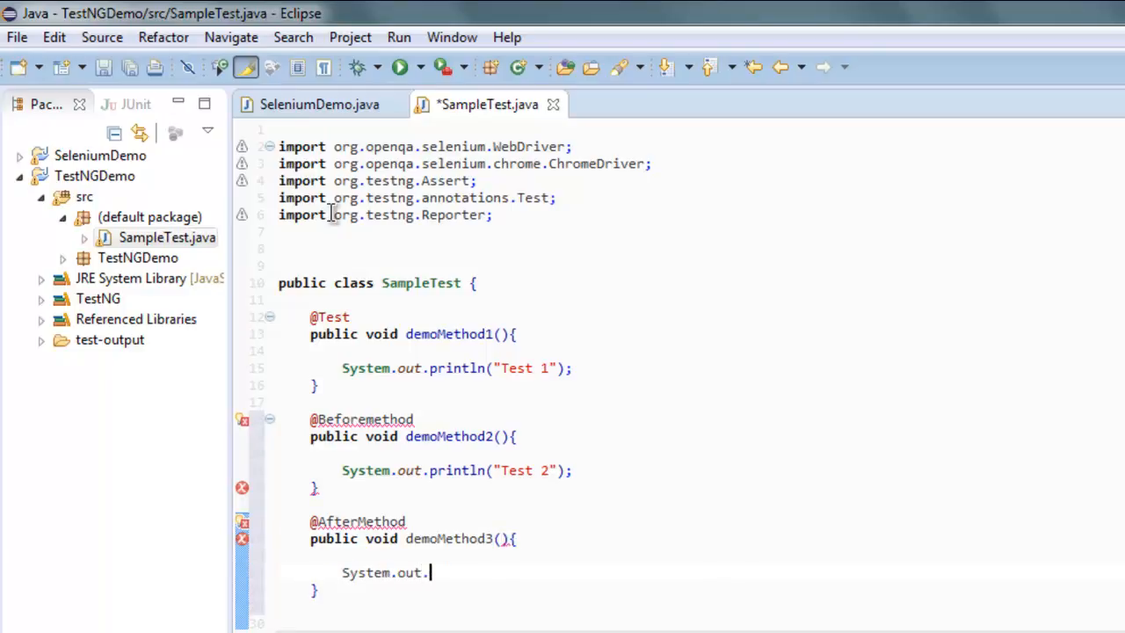
pyautogui.write('print')
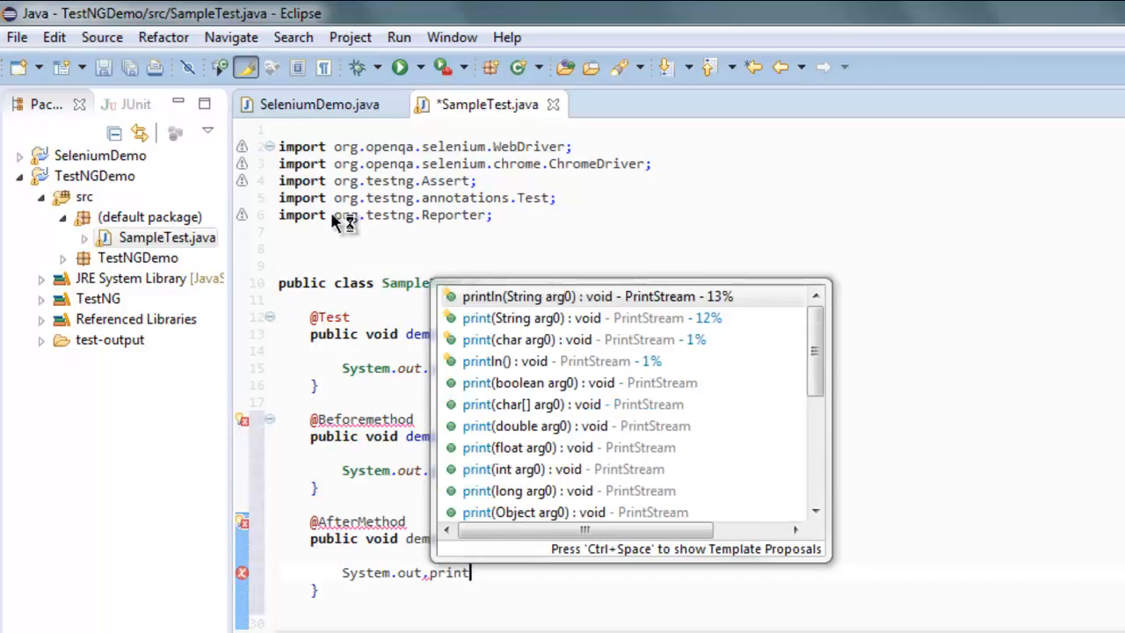
pyautogui.moveTo(308, 314)
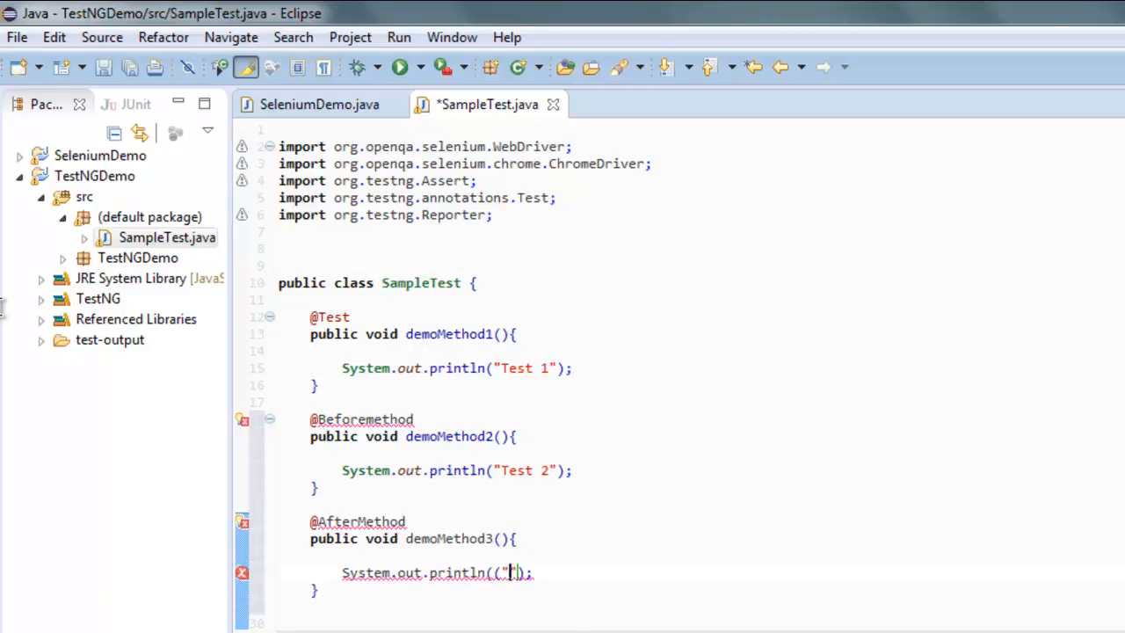
pyautogui.write('Test')
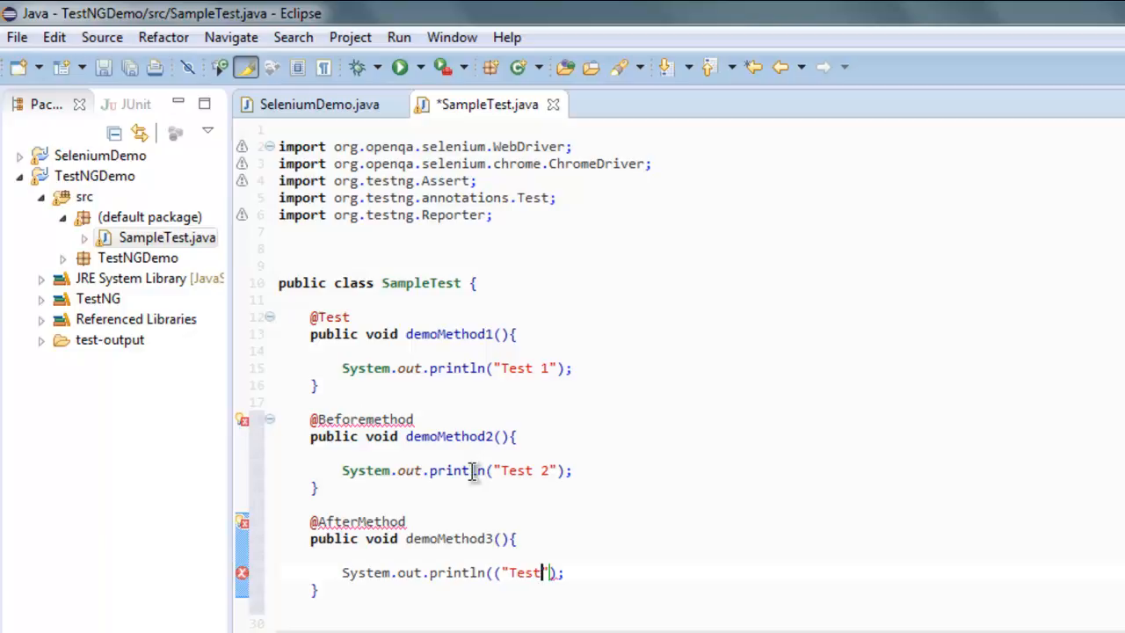
pyautogui.write('3')
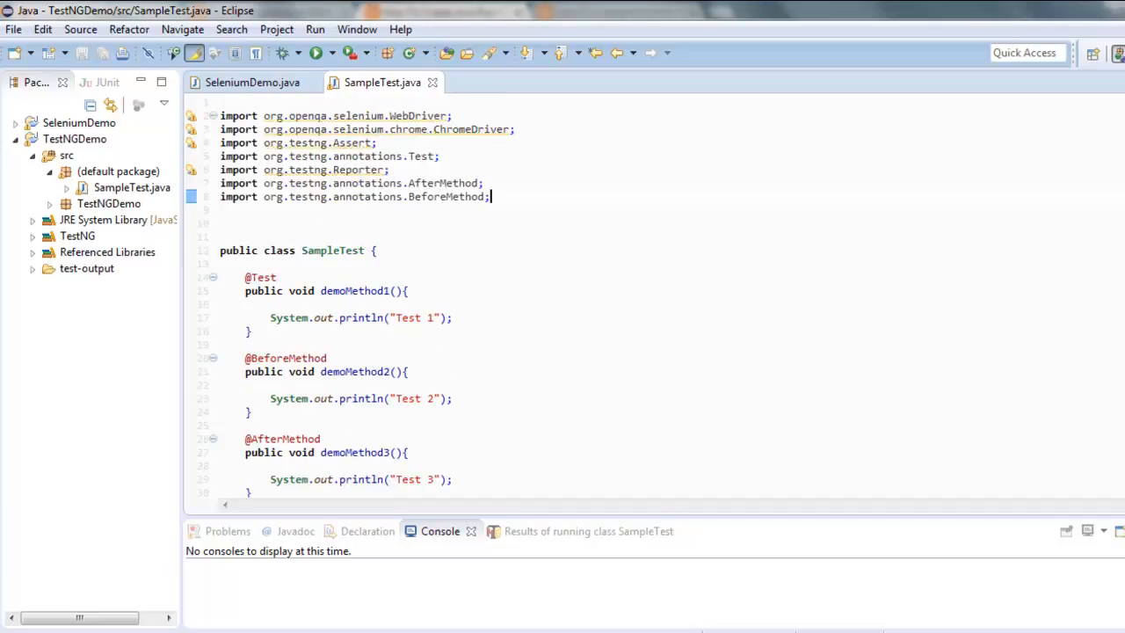
# Run SampleTest.java as a TestNG Test and view the run output.
pyautogui.rightClick(119, 187)
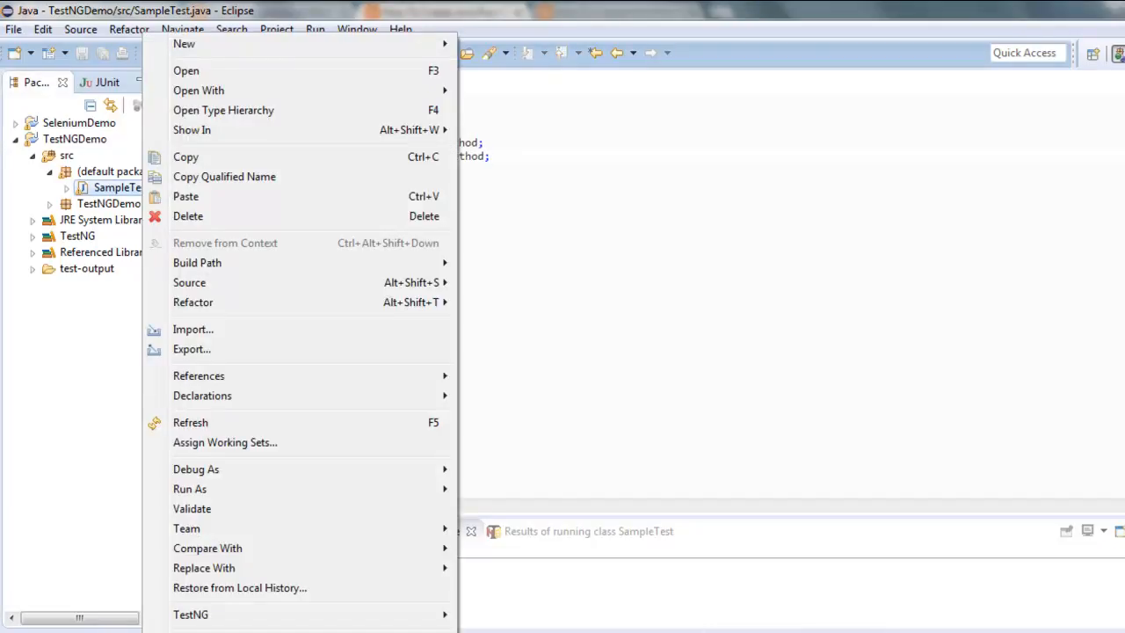
pyautogui.moveTo(190, 489)
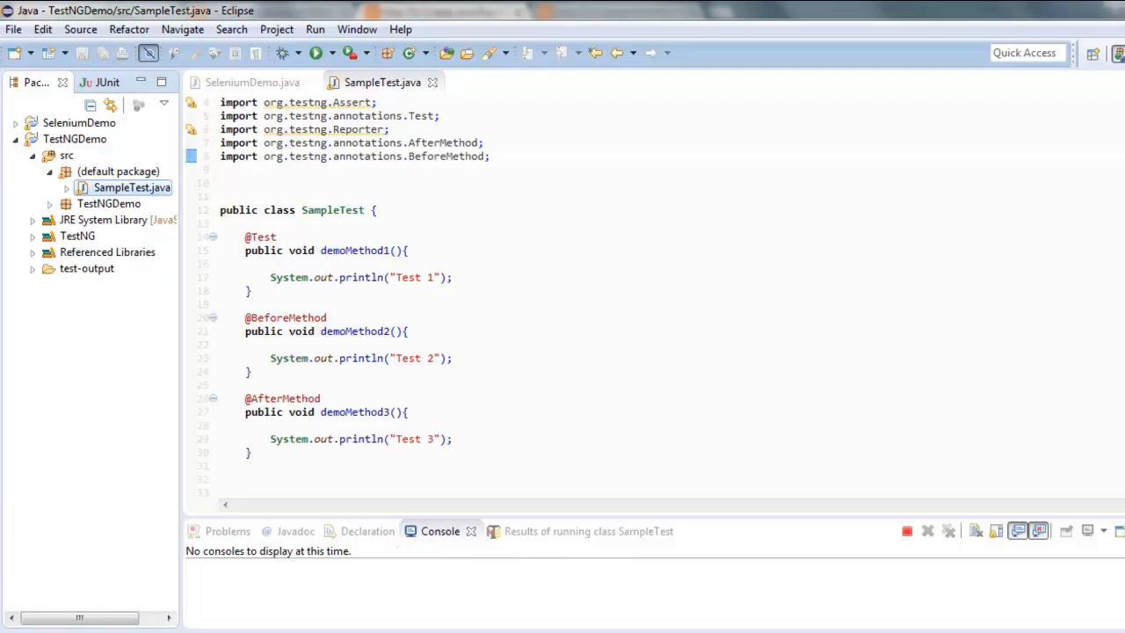
pyautogui.click(315, 52)
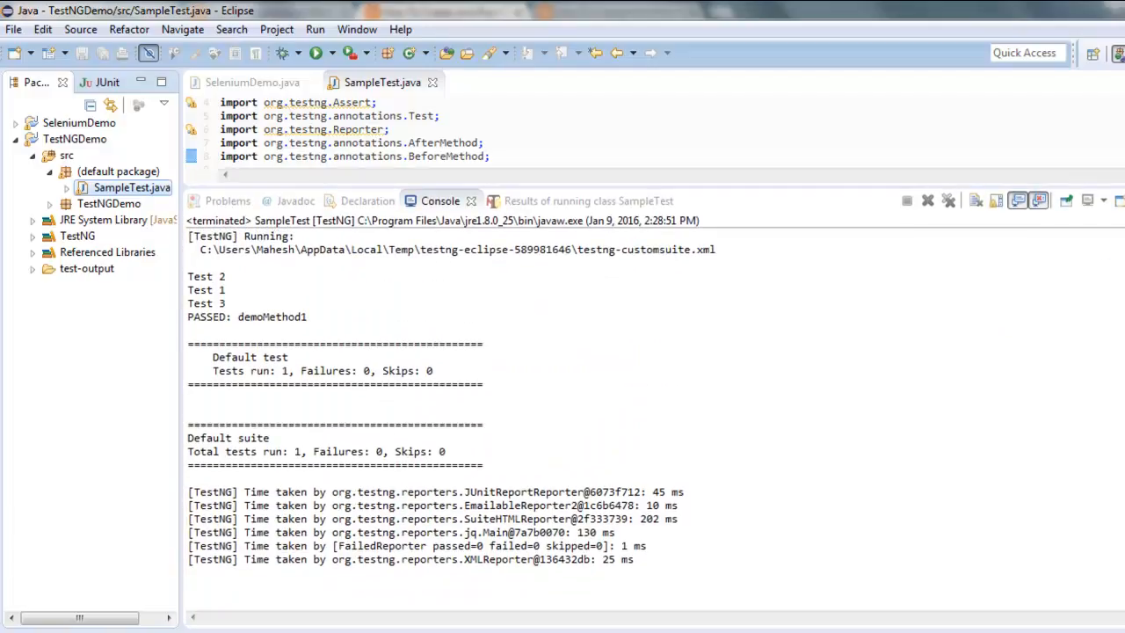
# Restore the maximized output panel to its normal size beside the code.
pyautogui.doubleClick(206, 276)
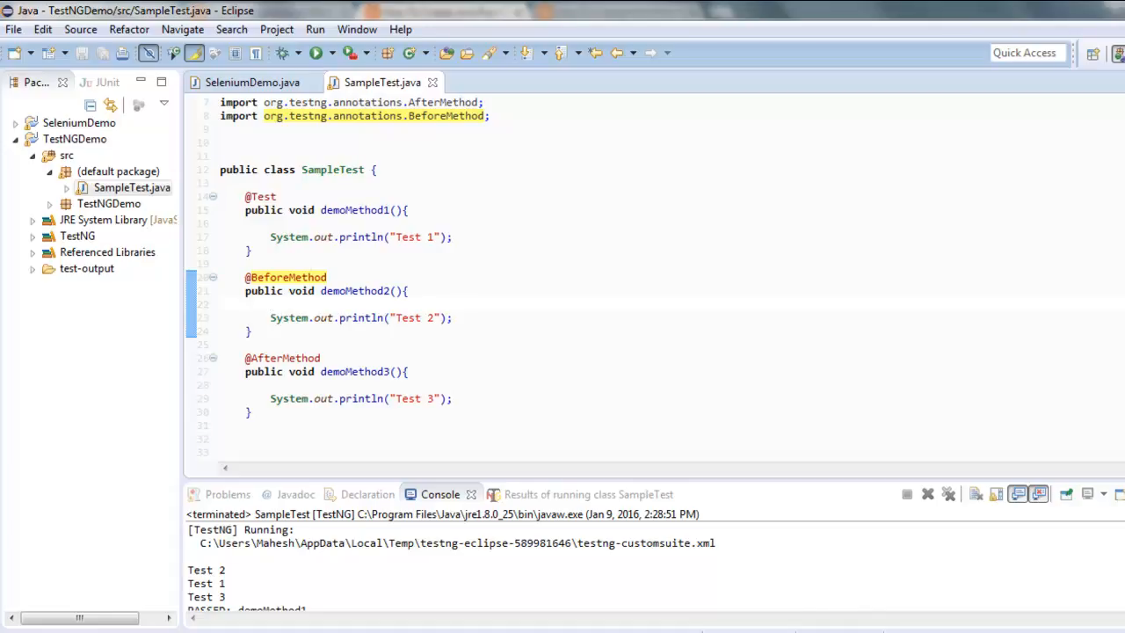
pyautogui.click(273, 304)
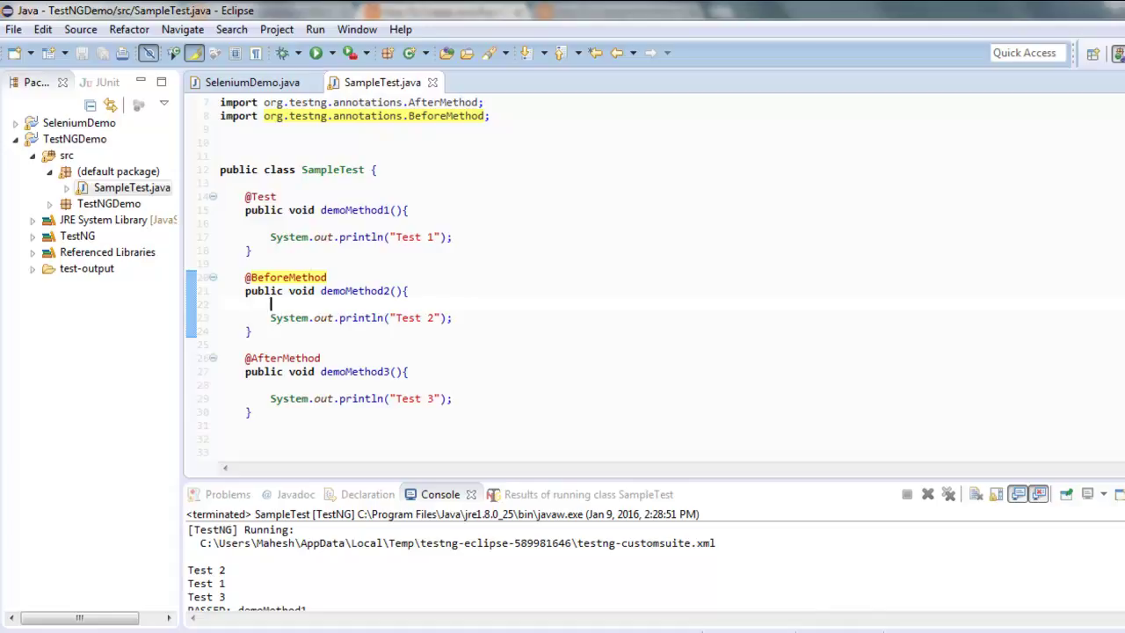